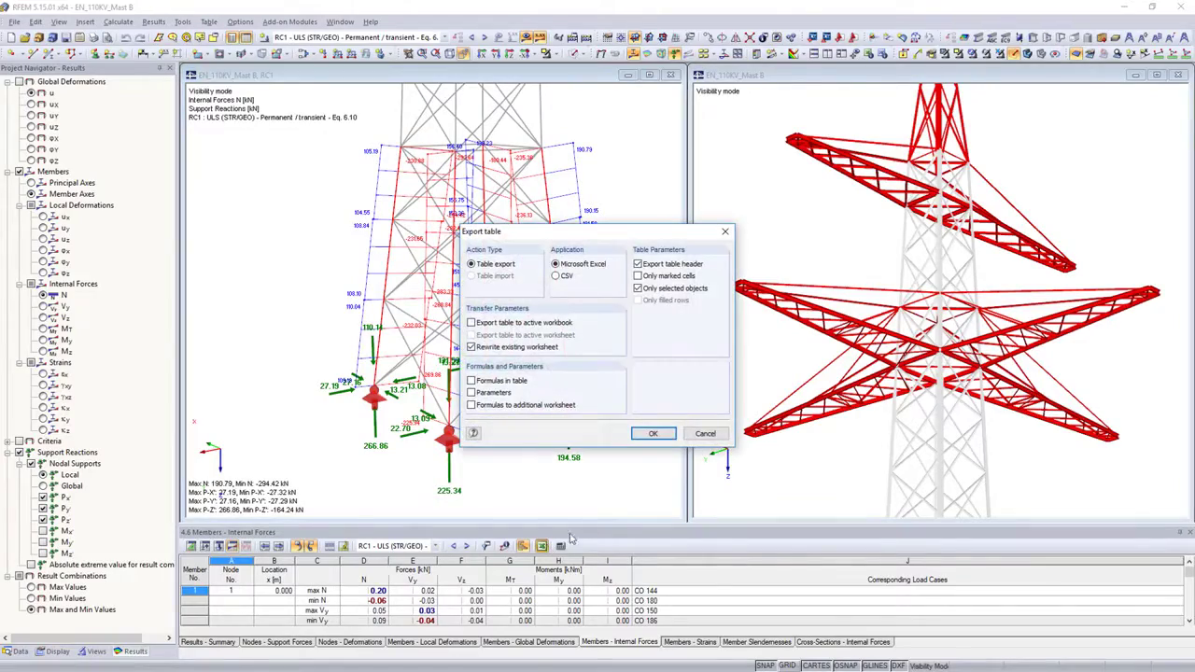
Leave the internal force results and bring up the add-on module categories in an empty model
left_click(653, 433)
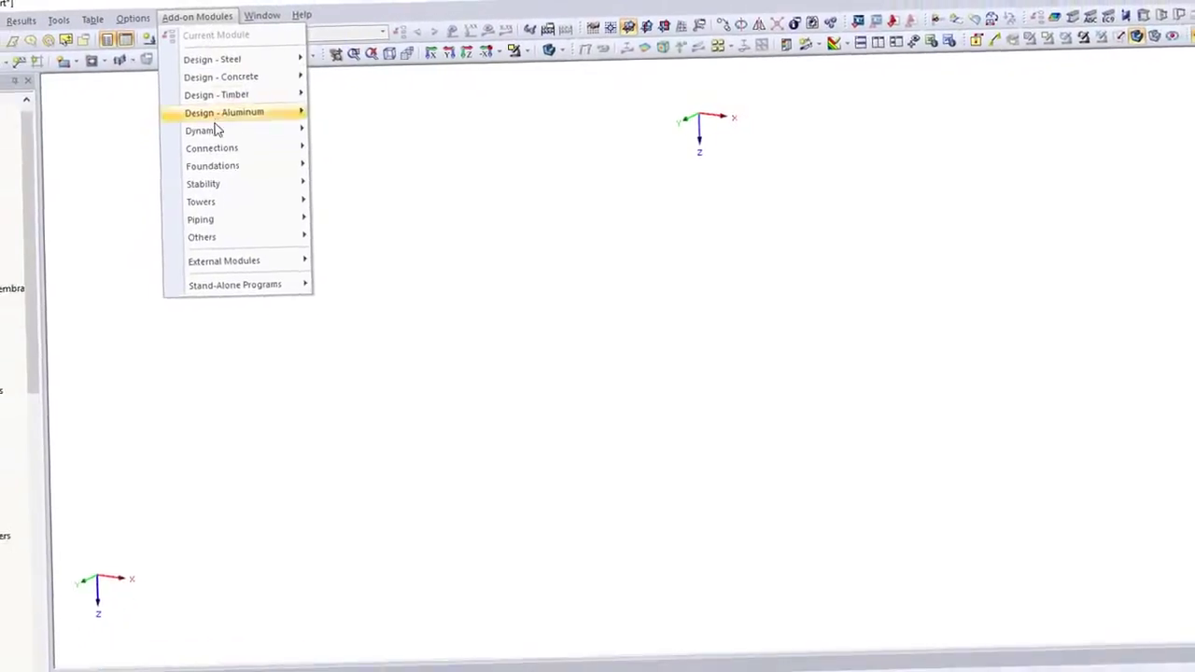
mouse_move(300, 164)
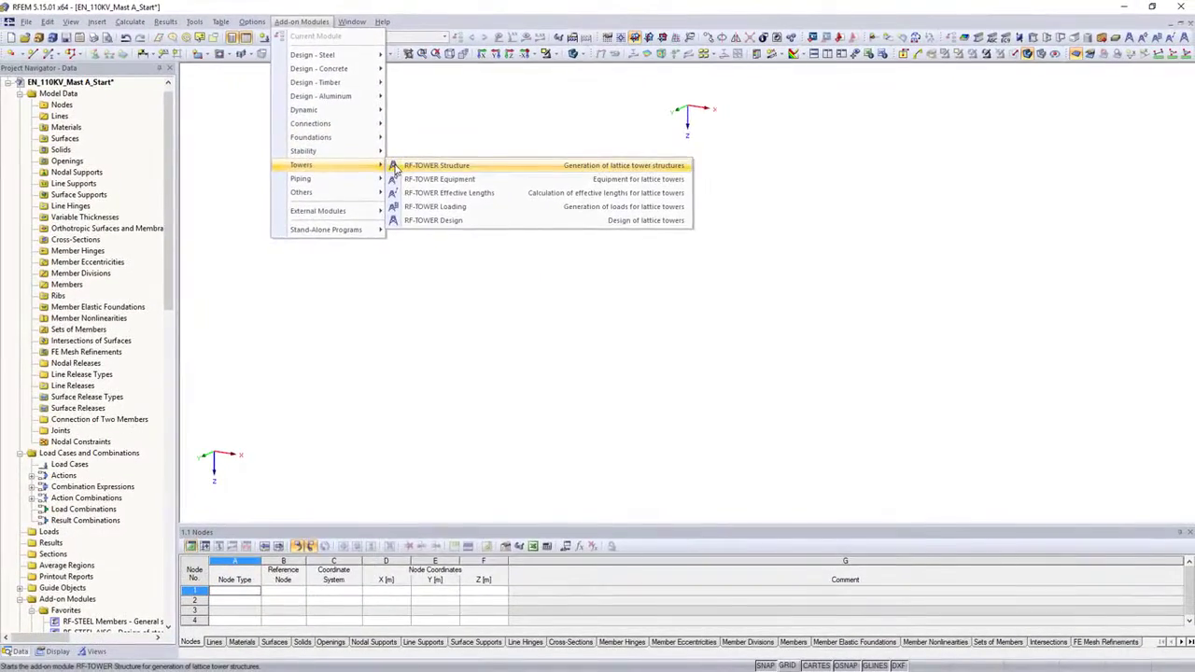
Assign an EN 10056 angle section from the library to the tower cross-sections in RF-TOWER Structure
left_click(438, 164)
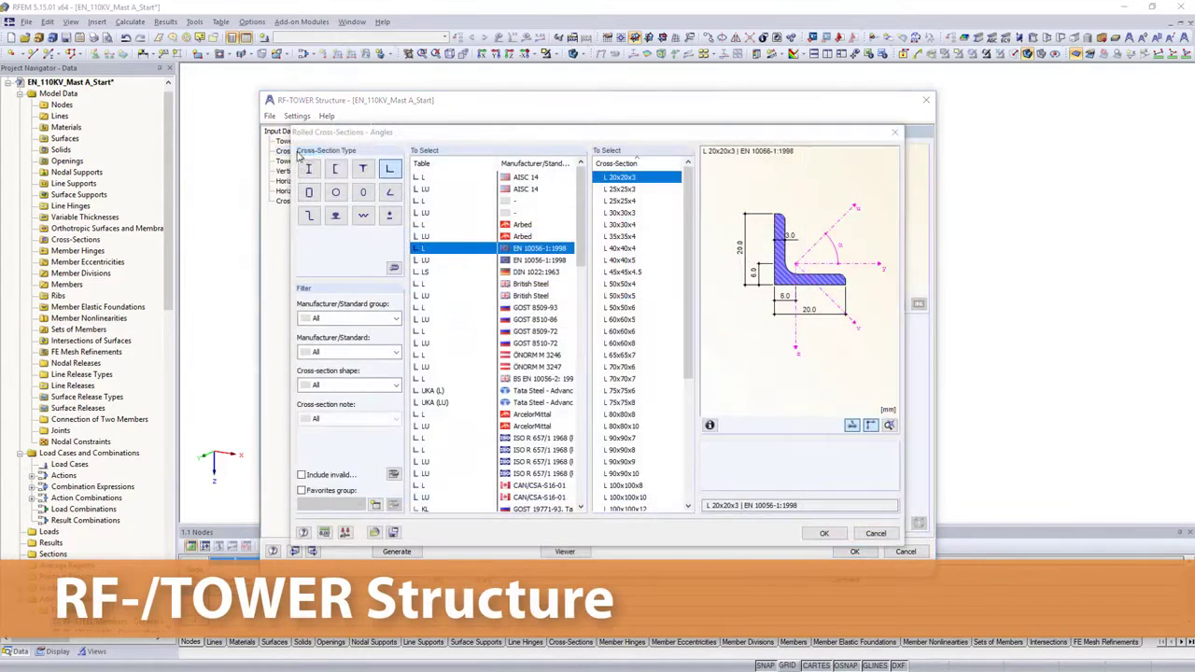
left_click(620, 306)
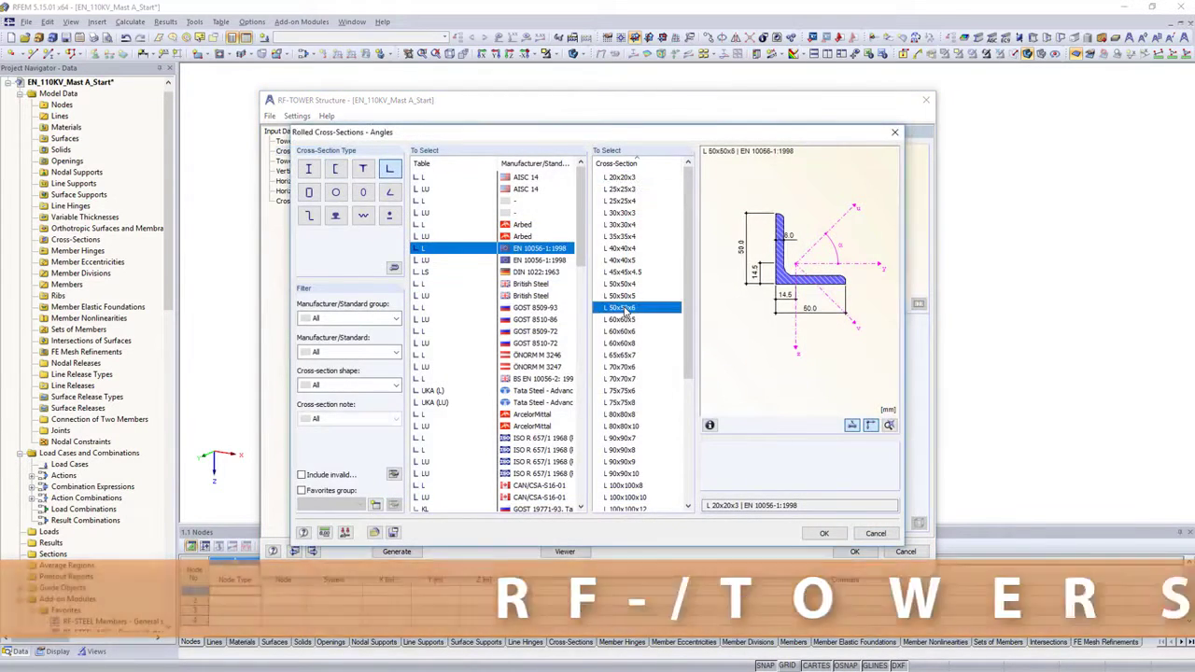
left_click(825, 534)
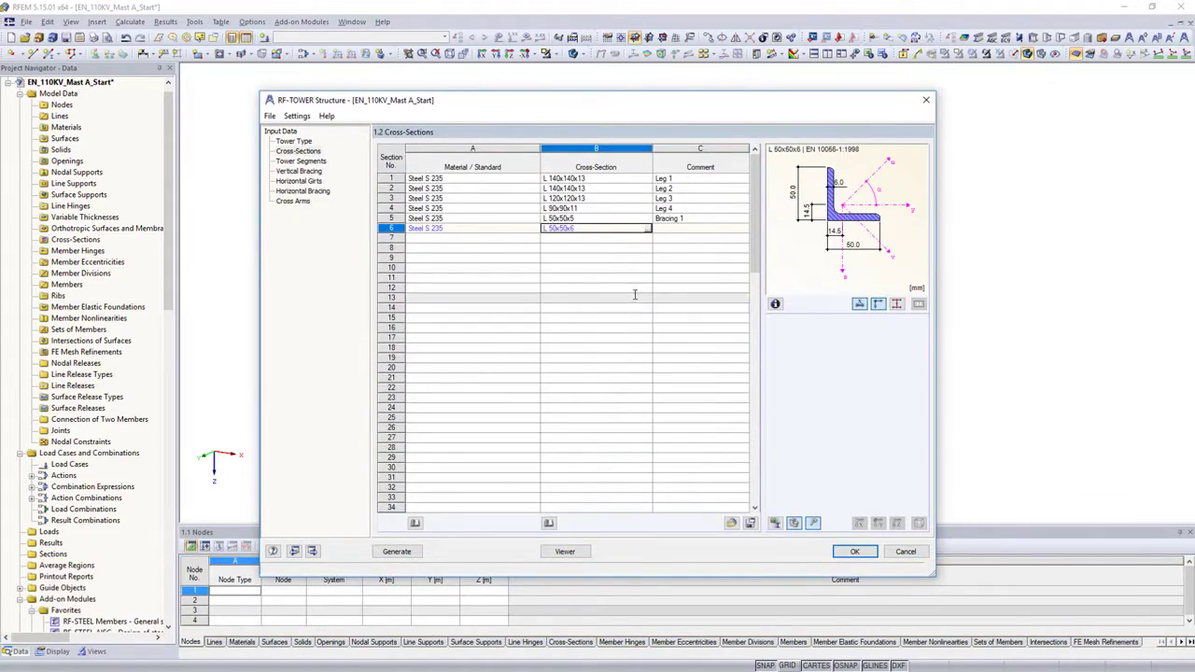
left_click(301, 160)
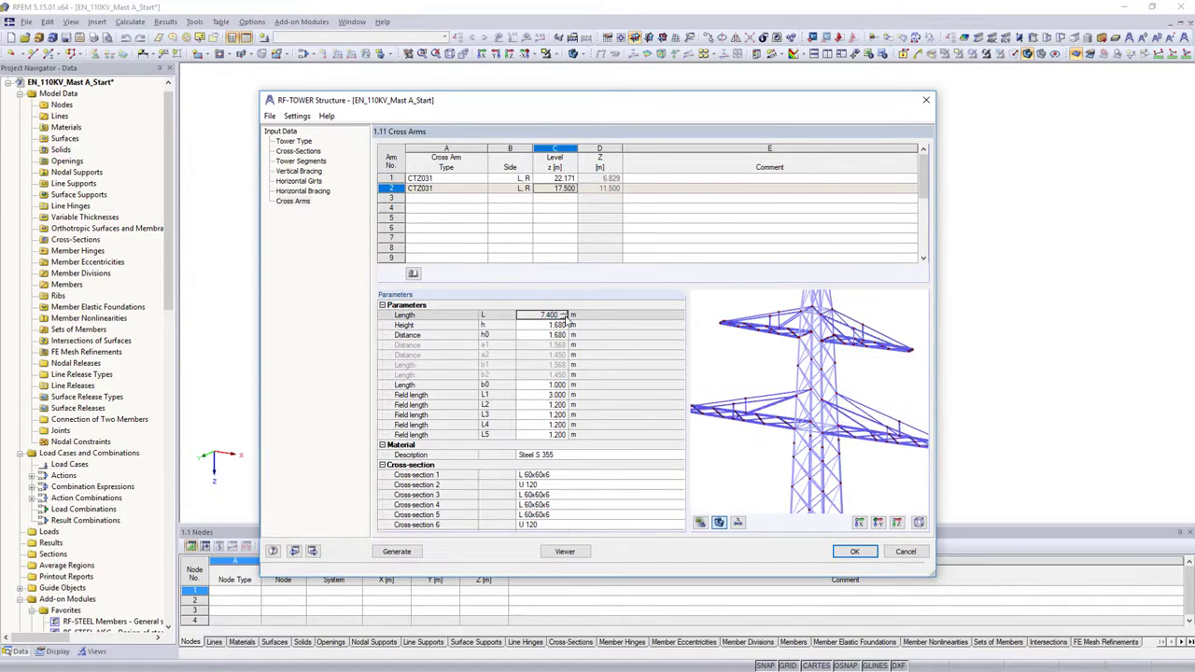
Review the second cross arm and generate the lattice tower model
left_click(395, 551)
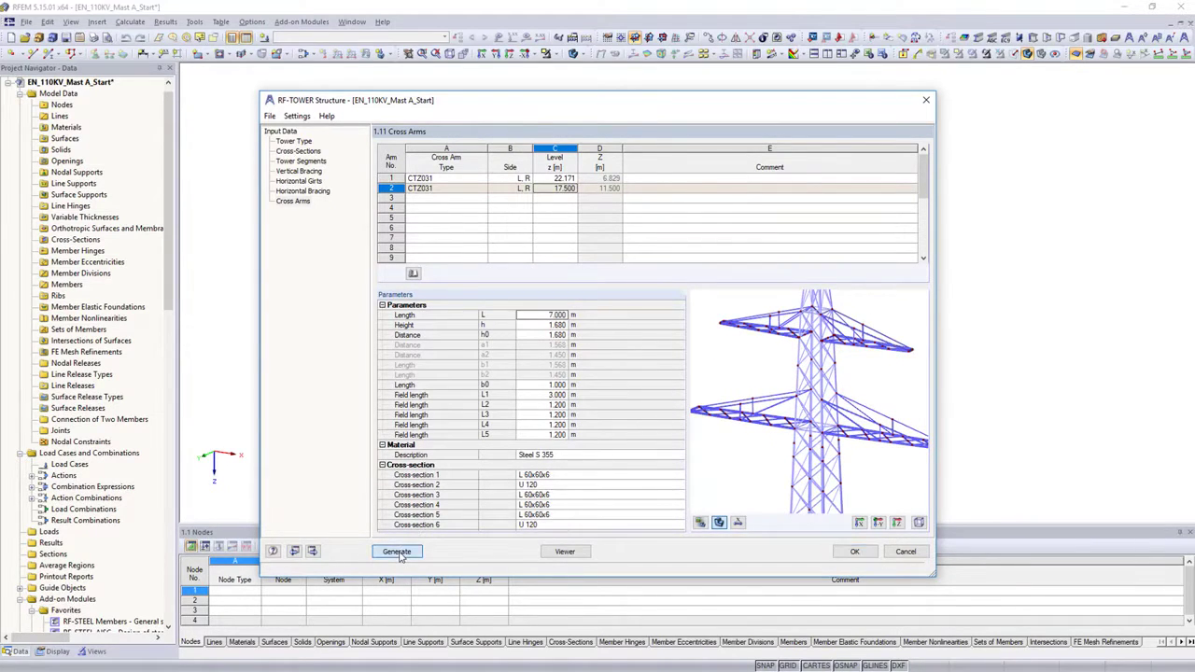
left_click(396, 552)
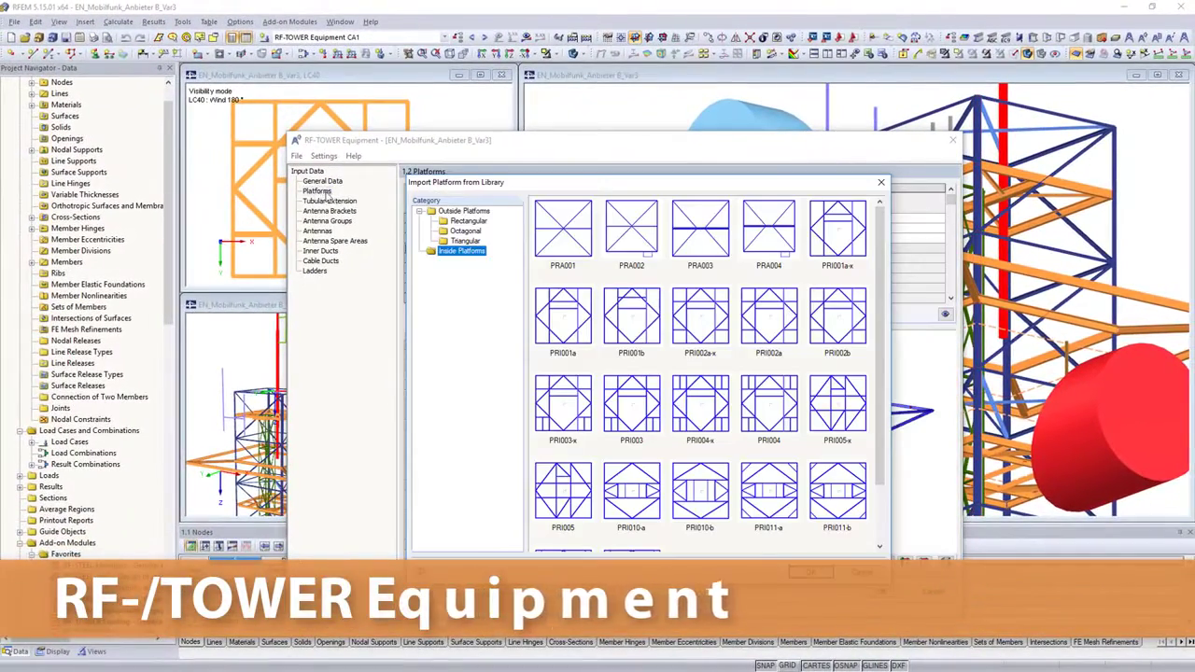
Import a library platform and adjust the third antenna's location in RF-TOWER Equipment
left_click(701, 321)
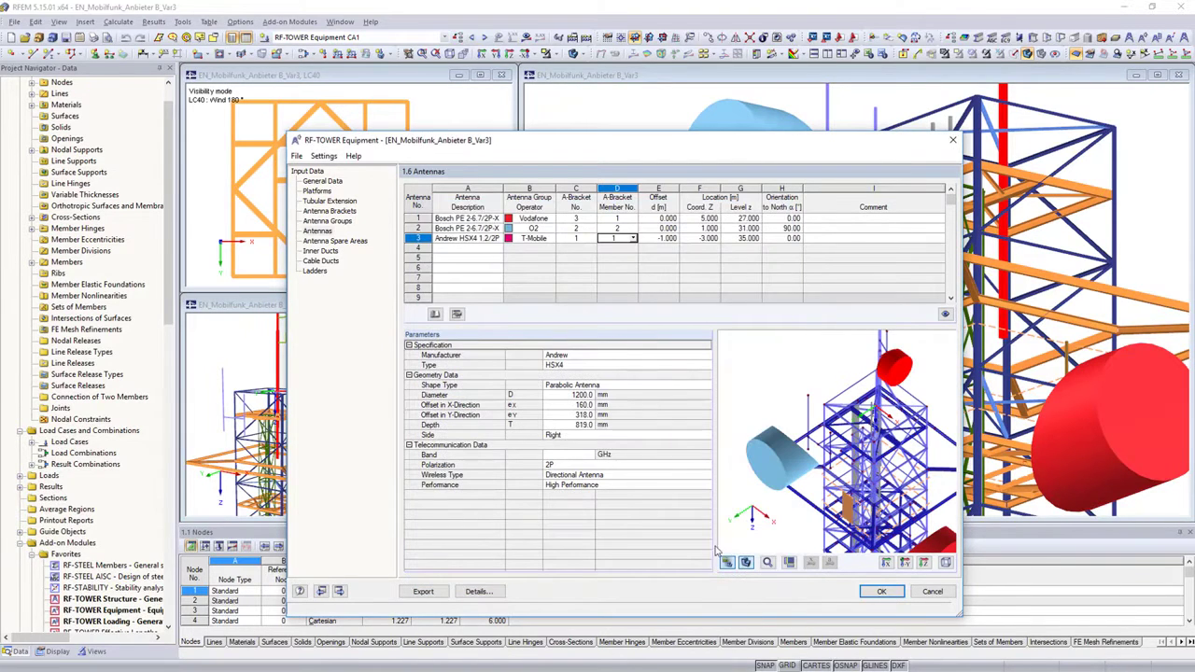
left_click(796, 239)
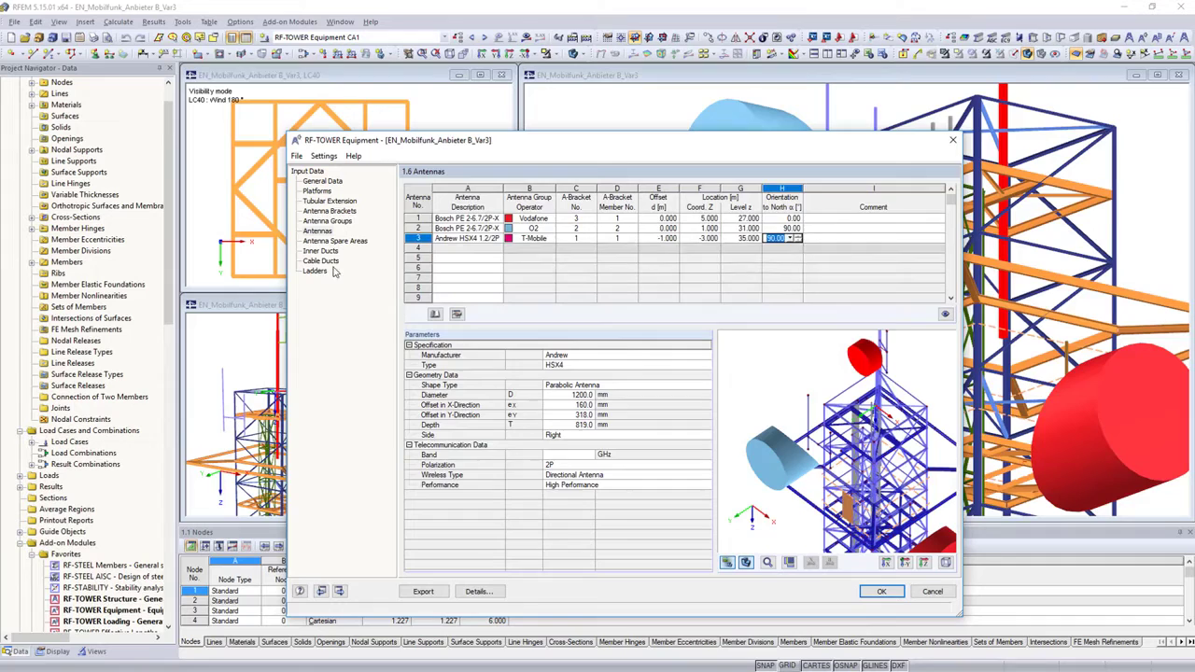
left_click(314, 270)
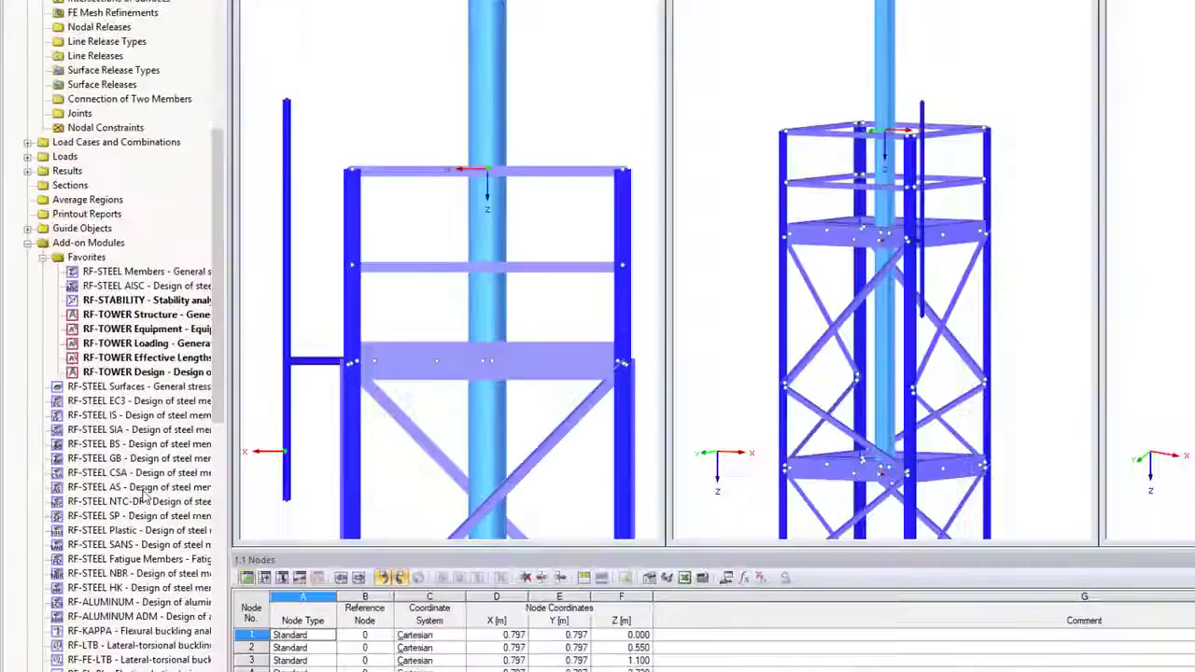
Set manually defined wind directions, check the wind zone map and move on to ice loads
double_click(121, 344)
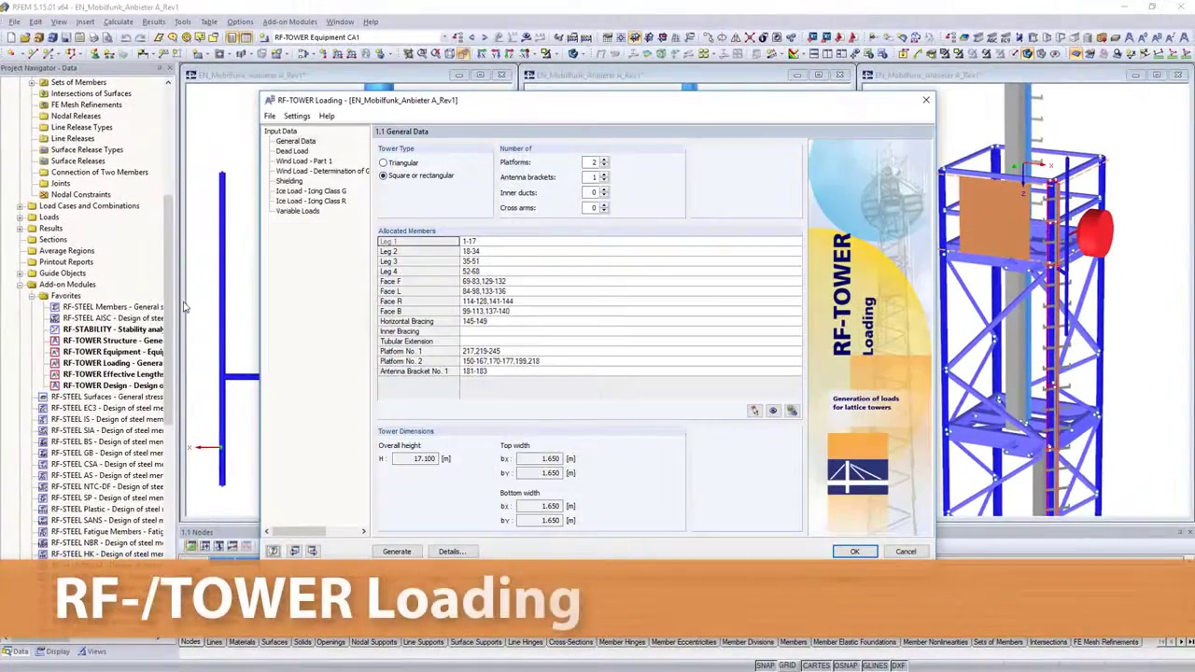
left_click(291, 150)
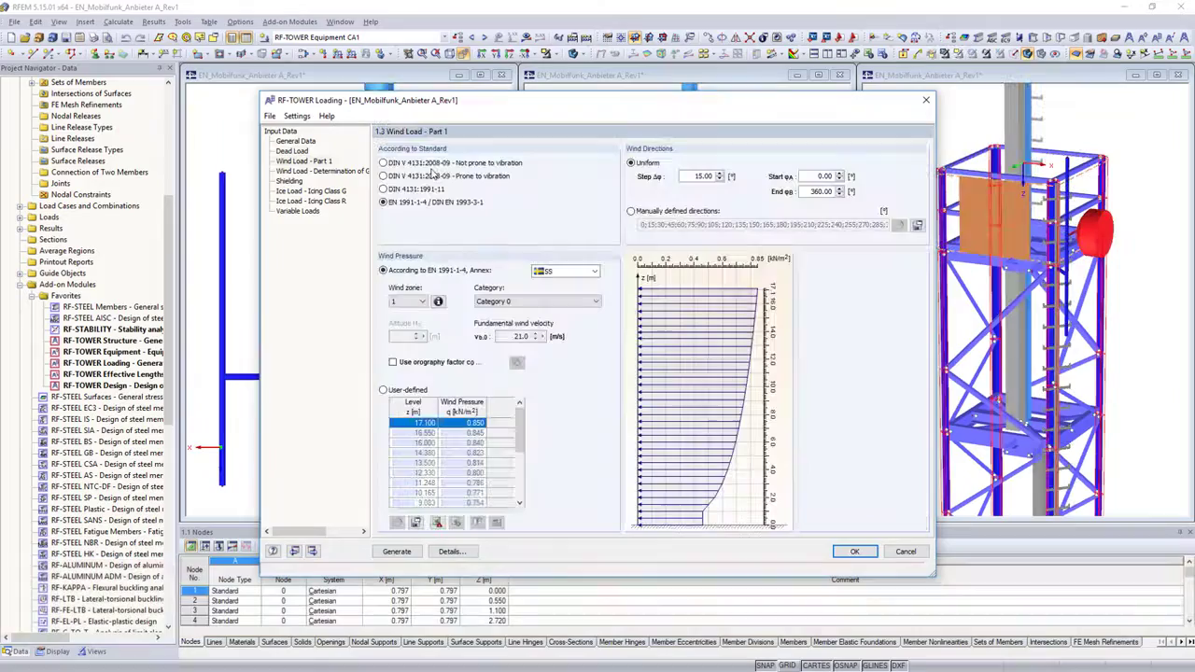
left_click(631, 209)
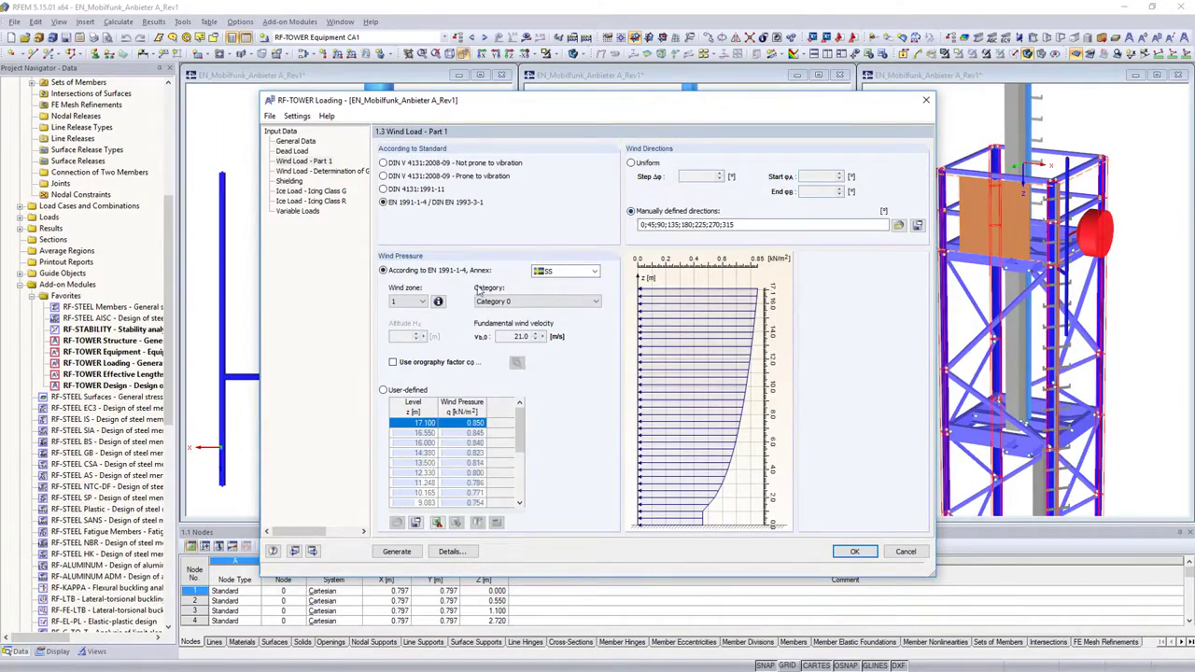
left_click(437, 300)
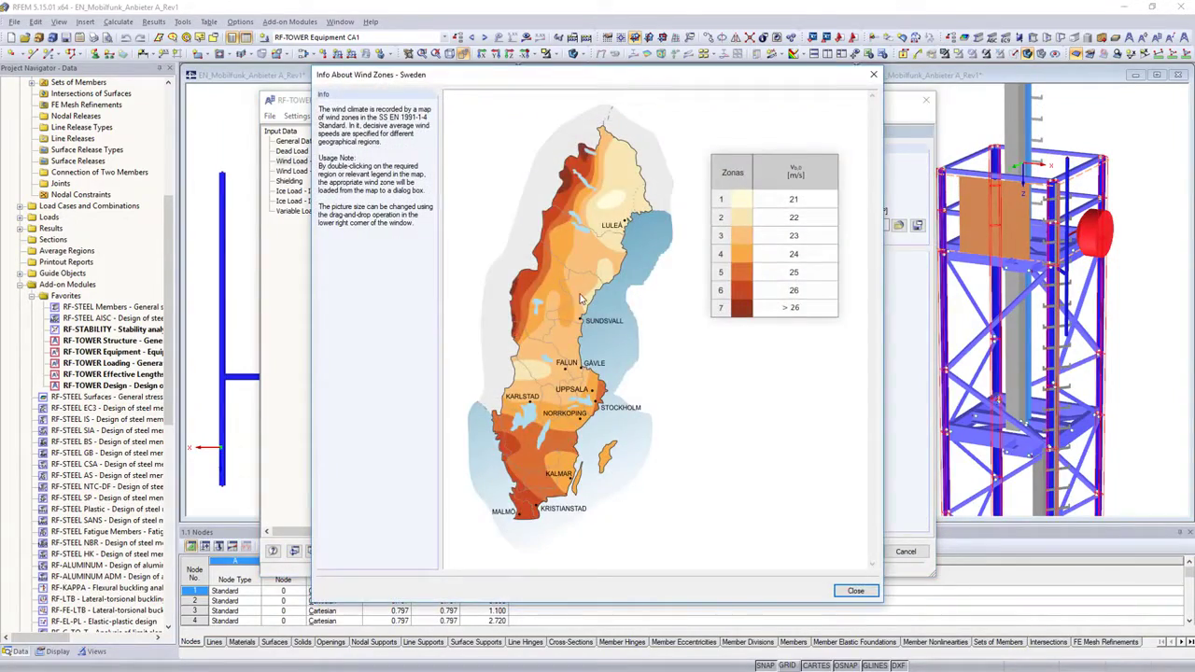
left_click(855, 589)
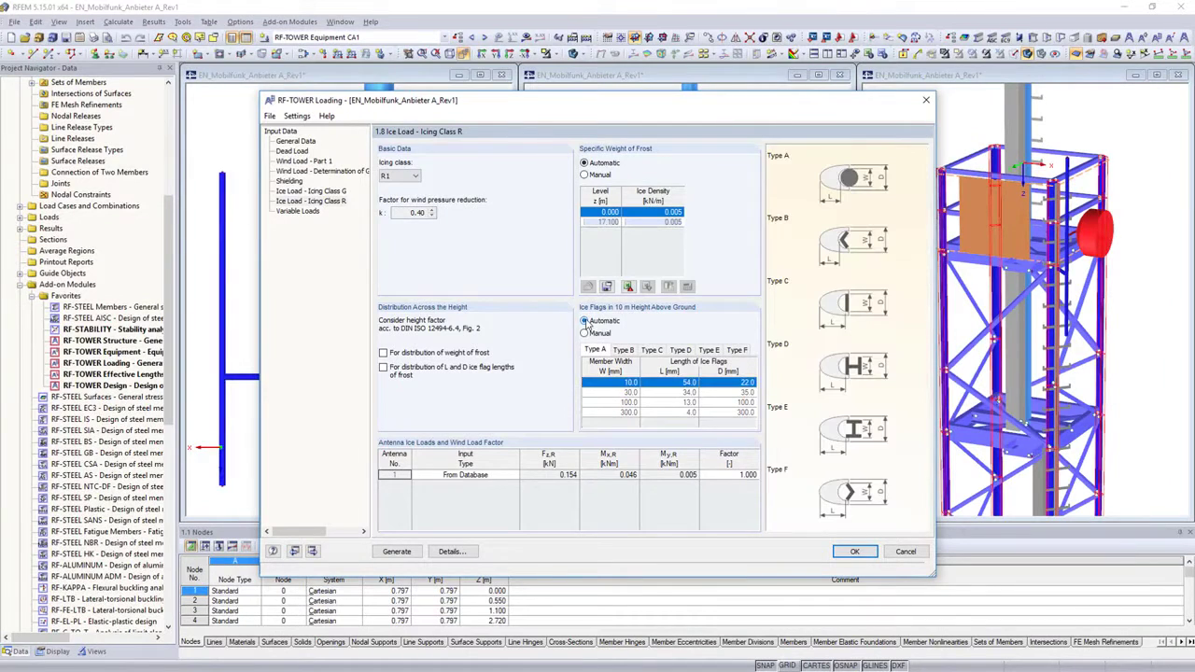
Enable uniform surface loads on platforms in 1.8 Variable Loads and generate the load cases
left_click(299, 211)
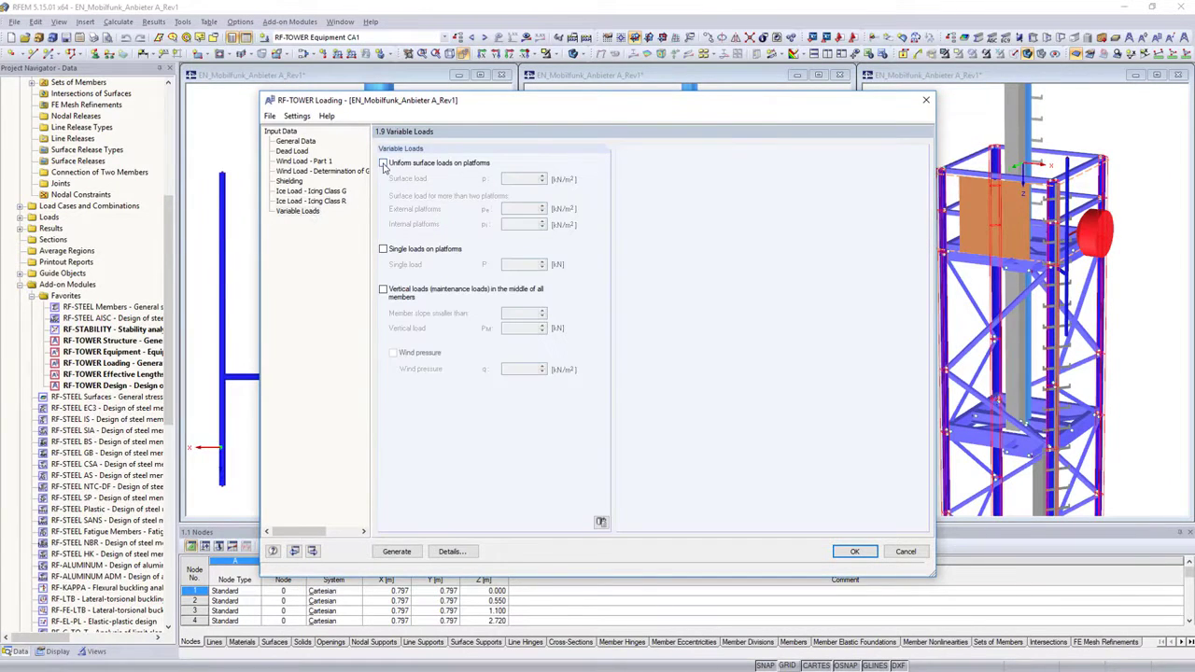
left_click(383, 163)
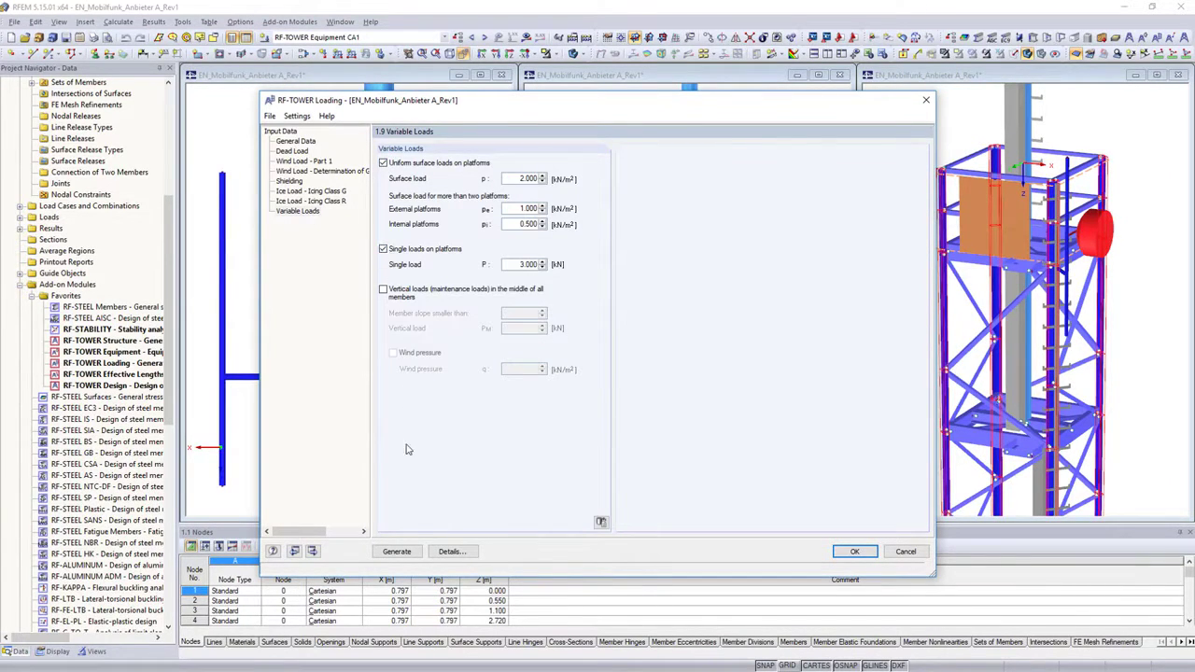
left_click(396, 553)
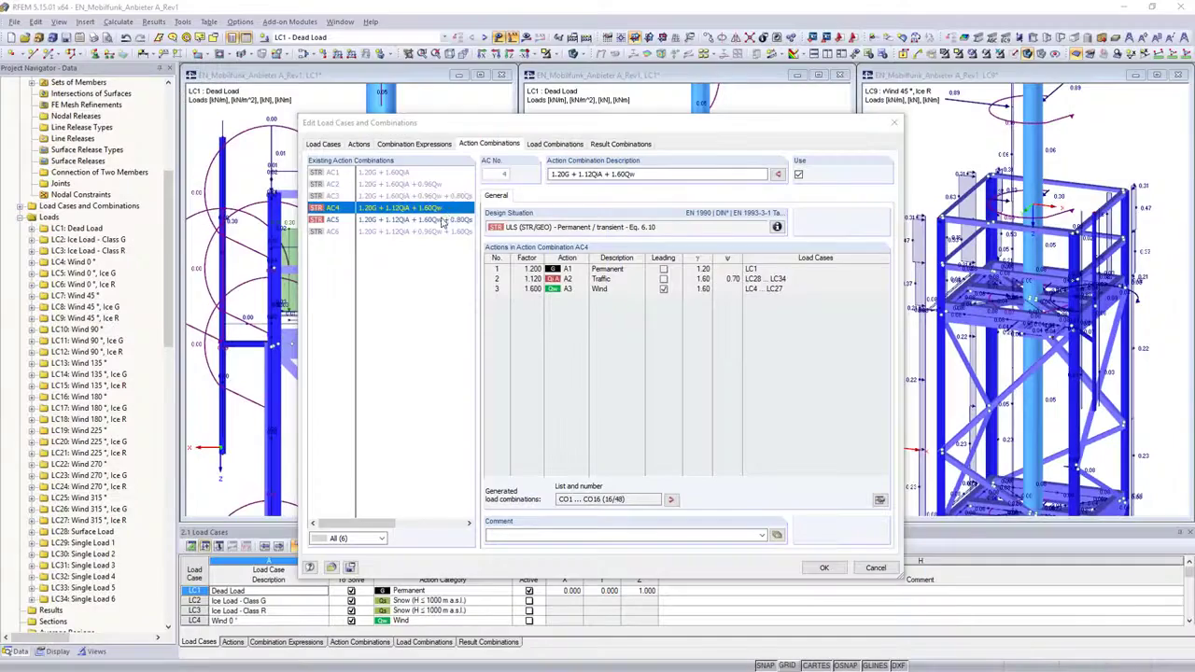
Inspect a generated action combination, then bring up the Towers add-on module group
left_click(620, 143)
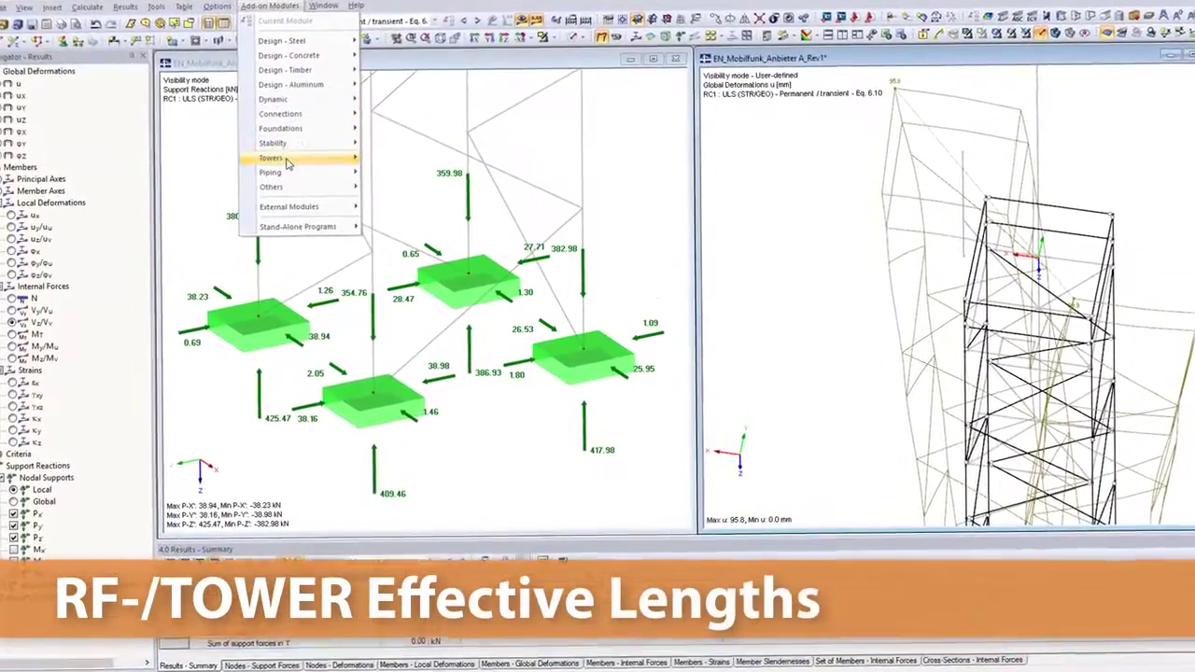
left_click(273, 157)
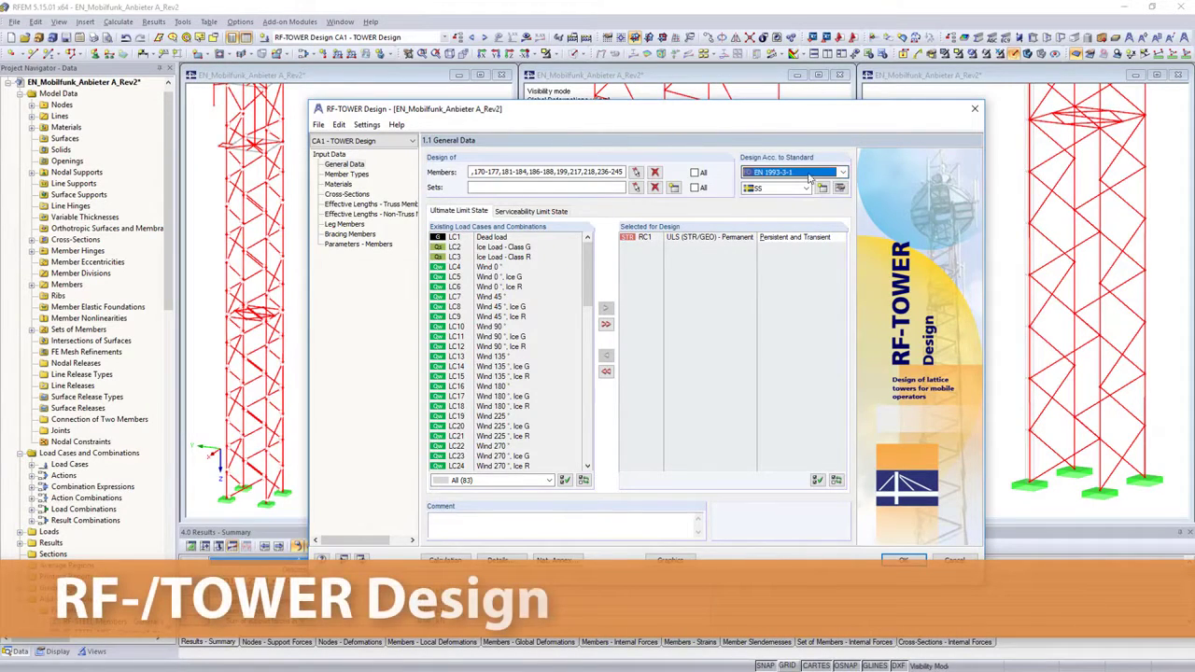
Review truss member effective lengths and connection design settings, then run the RC1 design calculation
left_click(381, 204)
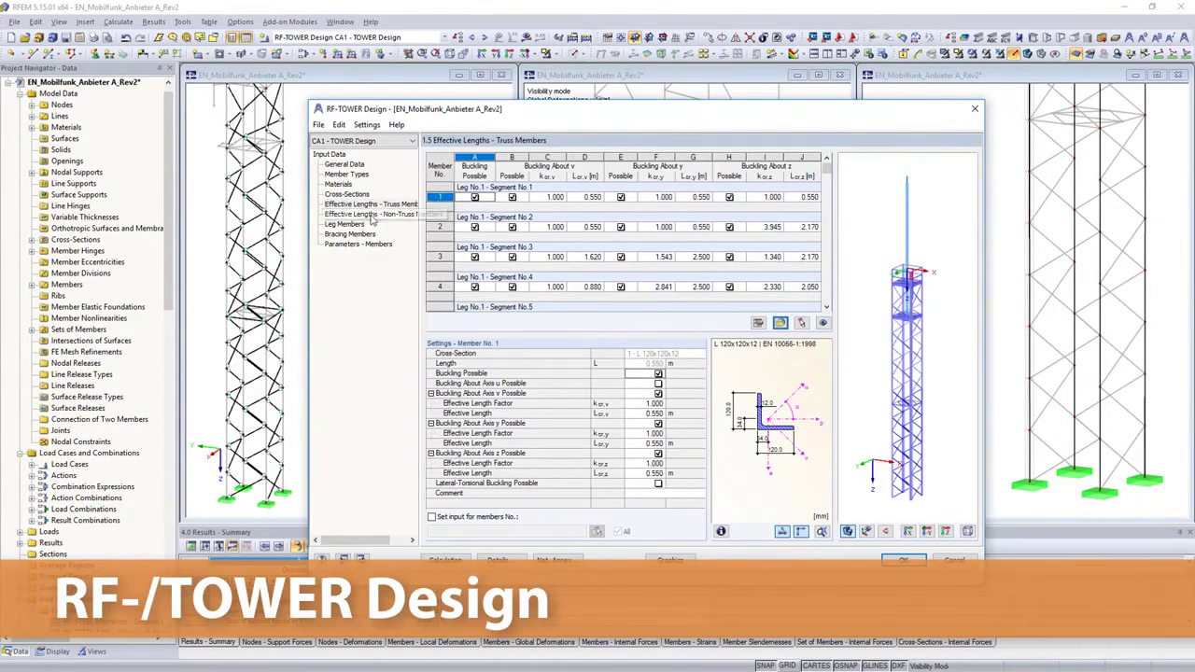
left_click(349, 233)
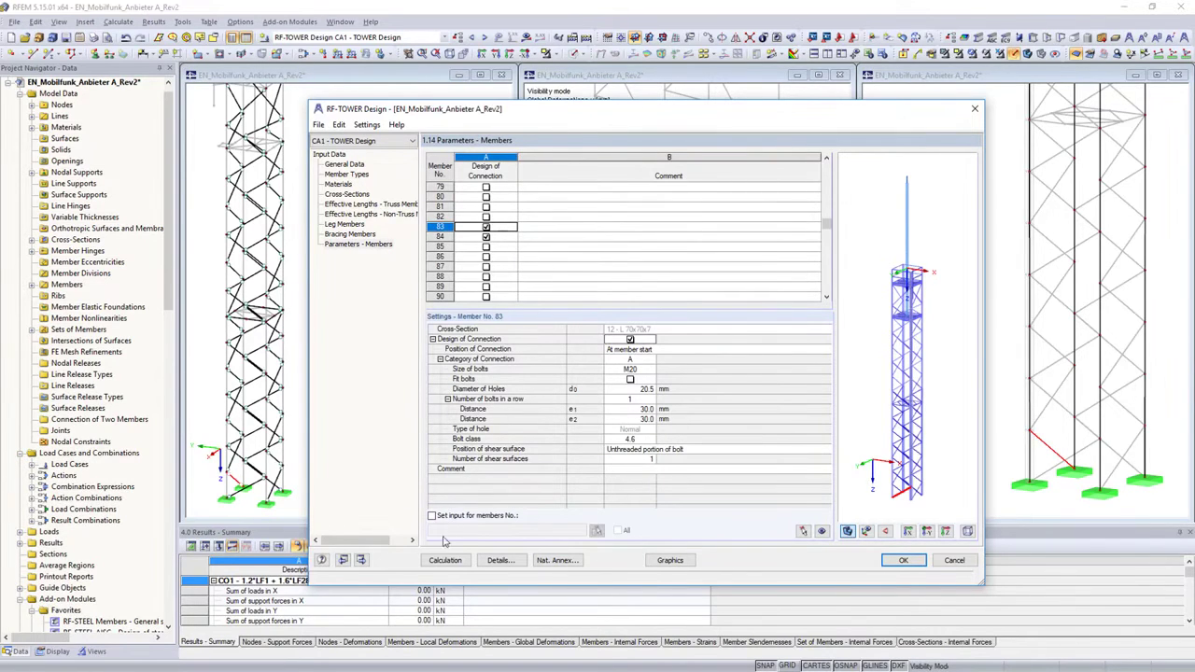
left_click(444, 560)
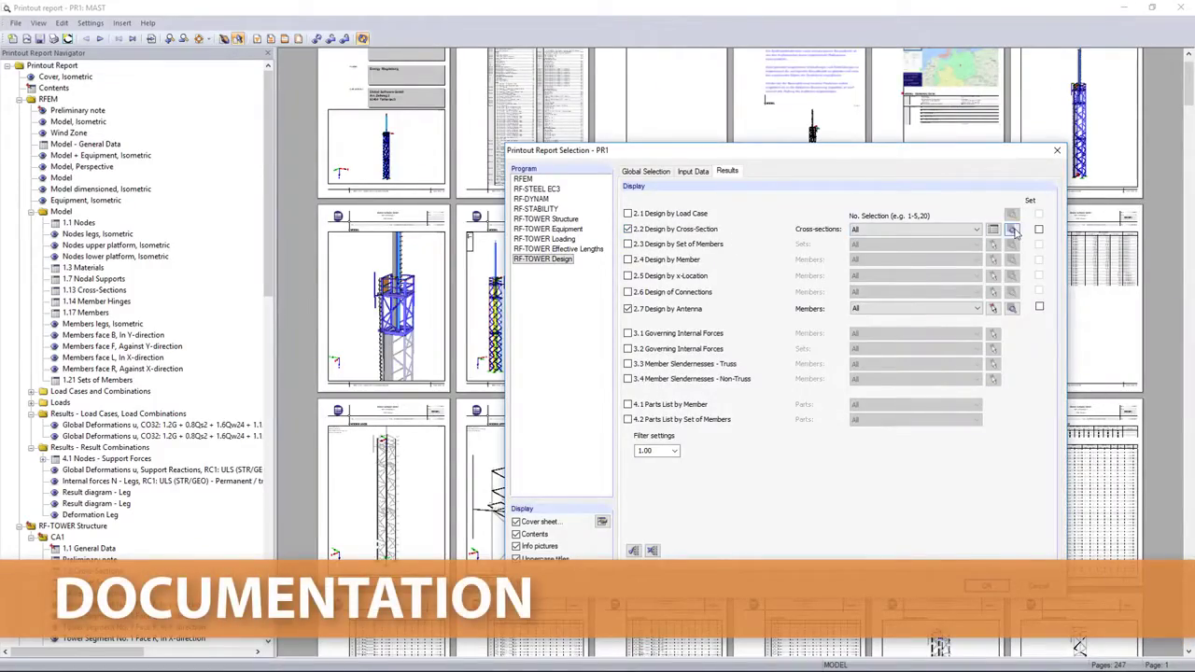
Add RF-TOWER Design results with intermediate results ticked to the printout report
left_click(1012, 228)
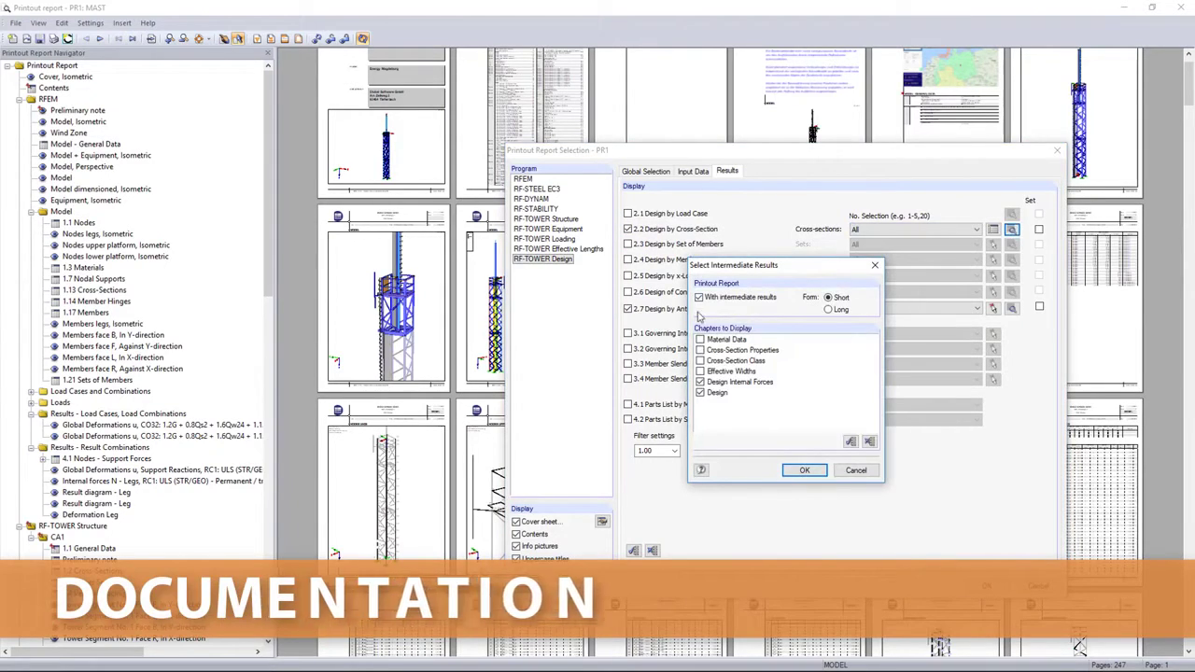
left_click(805, 470)
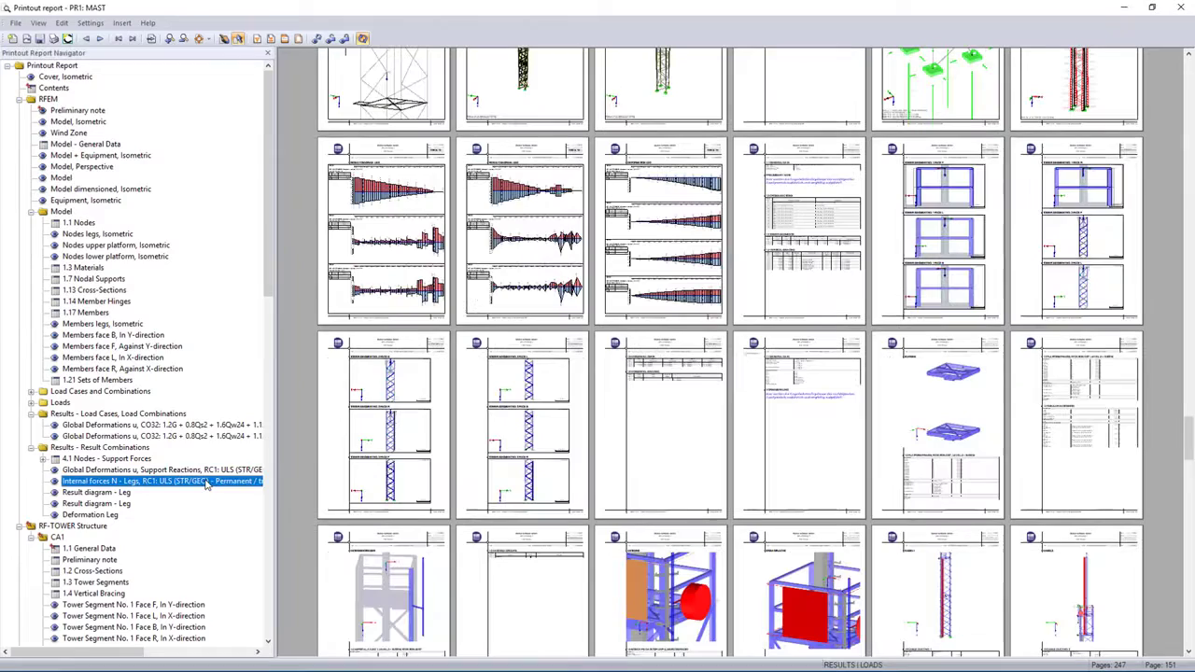